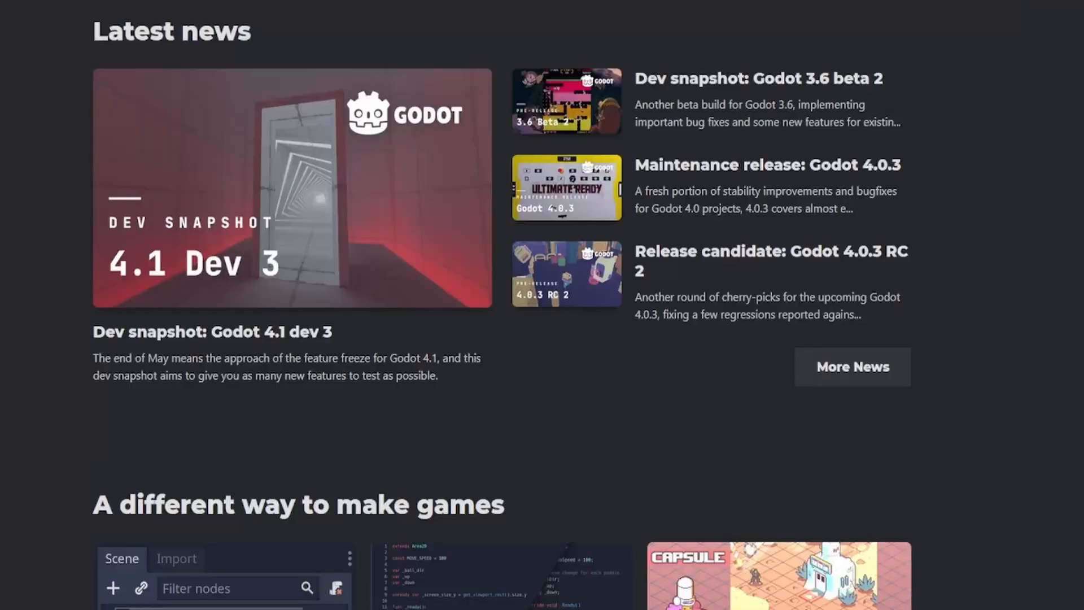
{"action": "scroll", "scroll_direction": "down", "scroll_amount": 3}
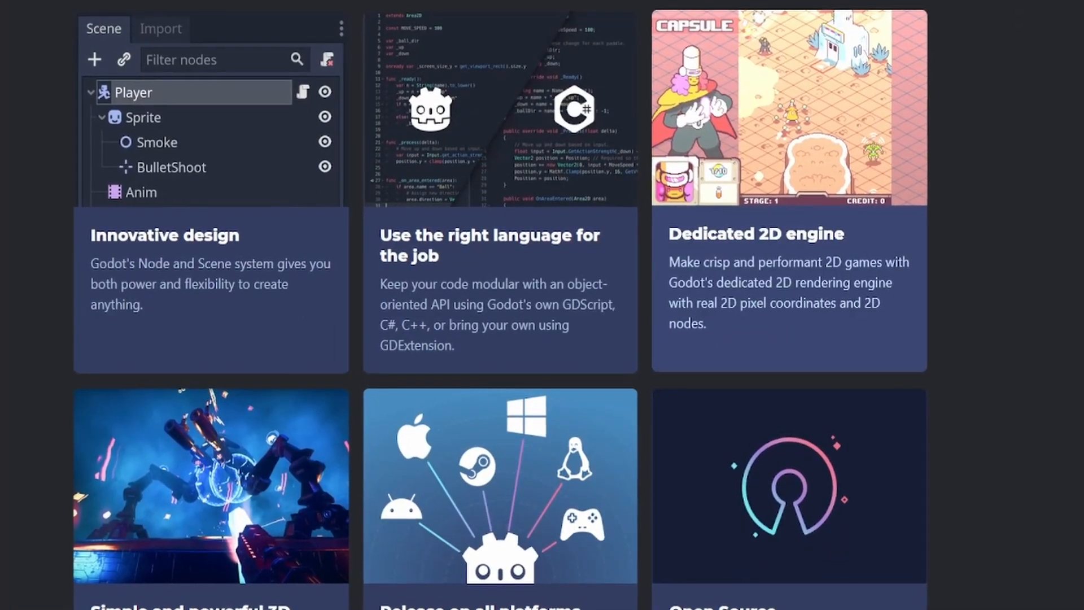
{"action": "scroll", "scroll_direction": "down", "scroll_amount": 3}
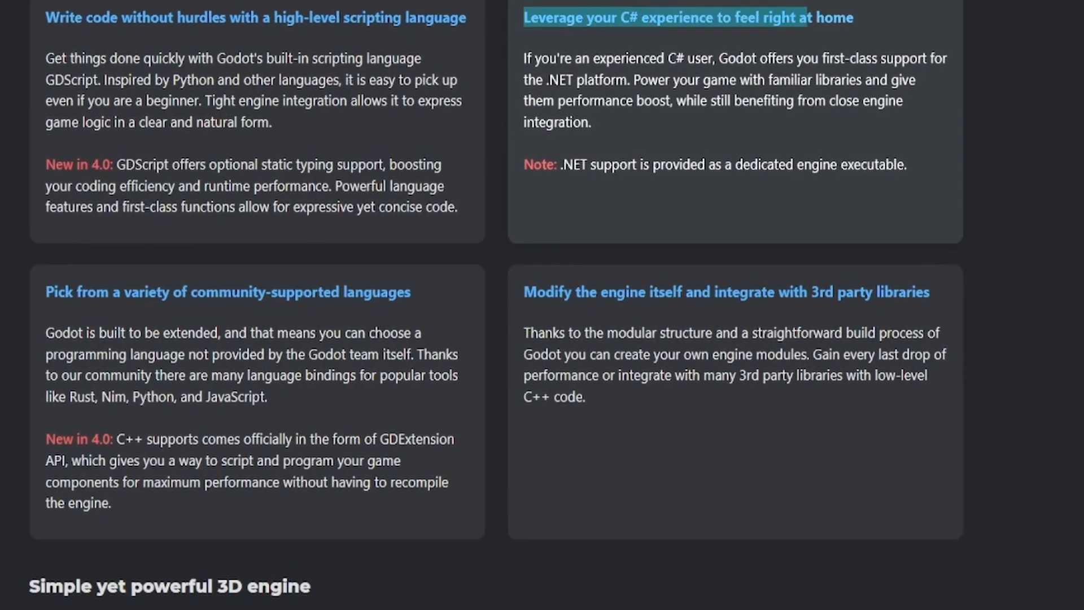
{"action": "scroll", "scroll_direction": "down", "scroll_amount": 3}
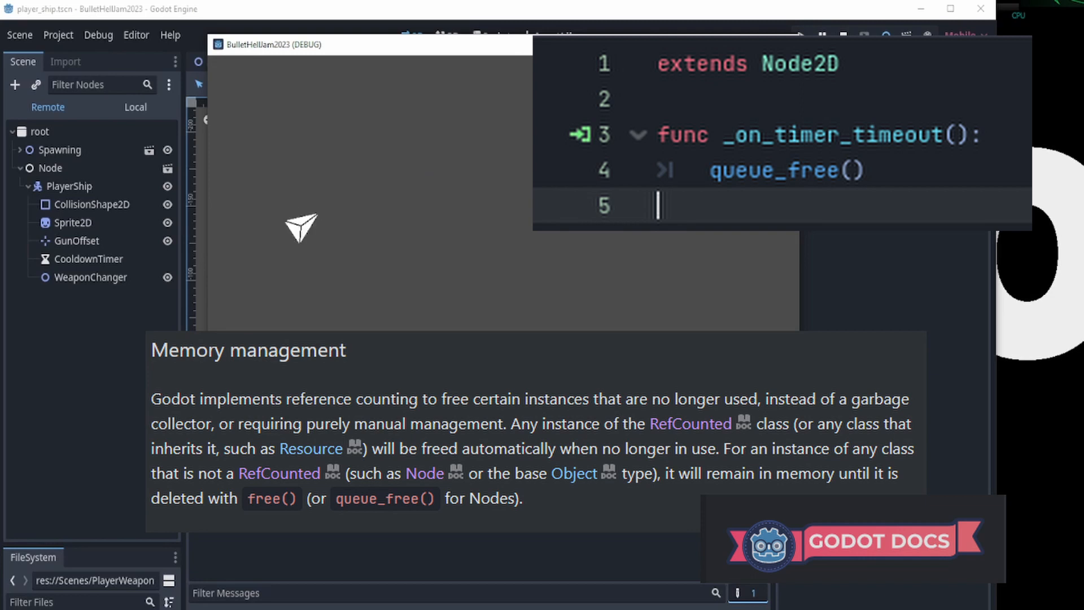
{"action": "mouse_move", "coordinate": [301, 223]}
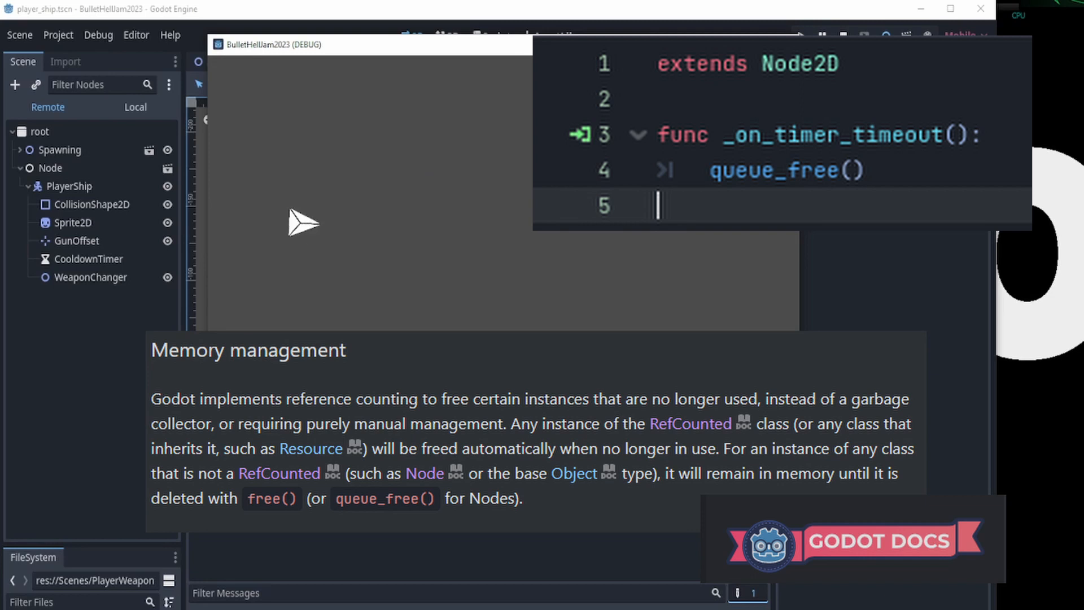